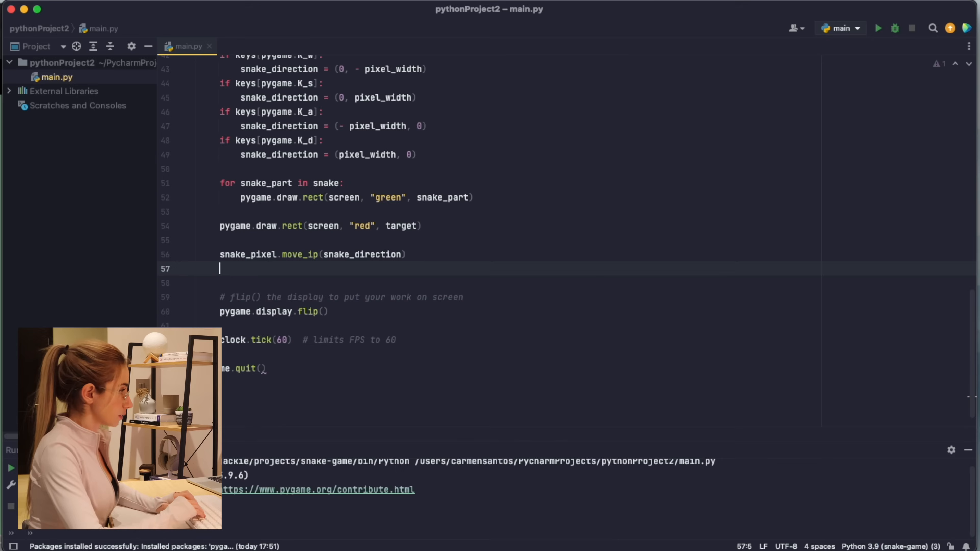
Append snake_pixel.copy() to the snake list, test the game, then trim with snake = snake[-1:].
type("snake.append(snake_pixel.copy(")
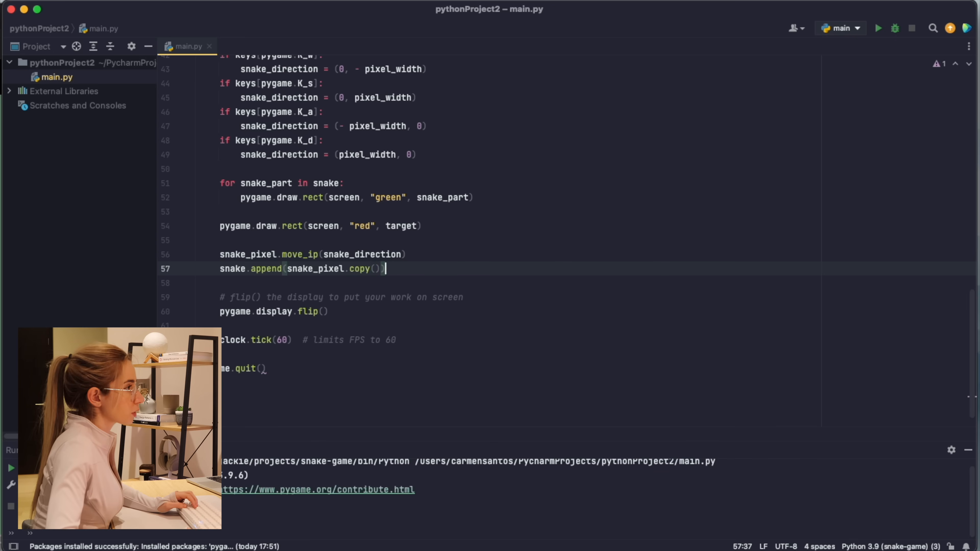
left_click(878, 28)
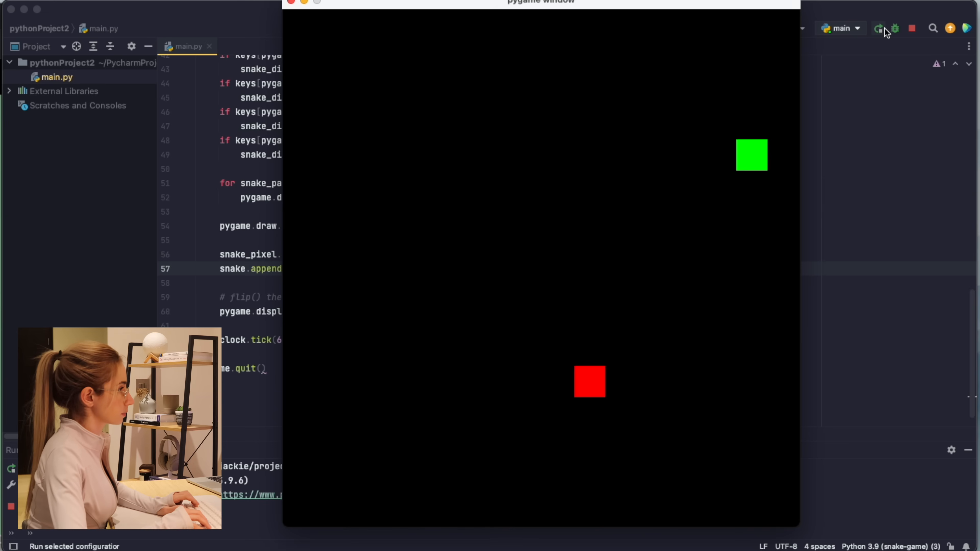
left_click(291, 2)
type("snake = snake[-1:]")
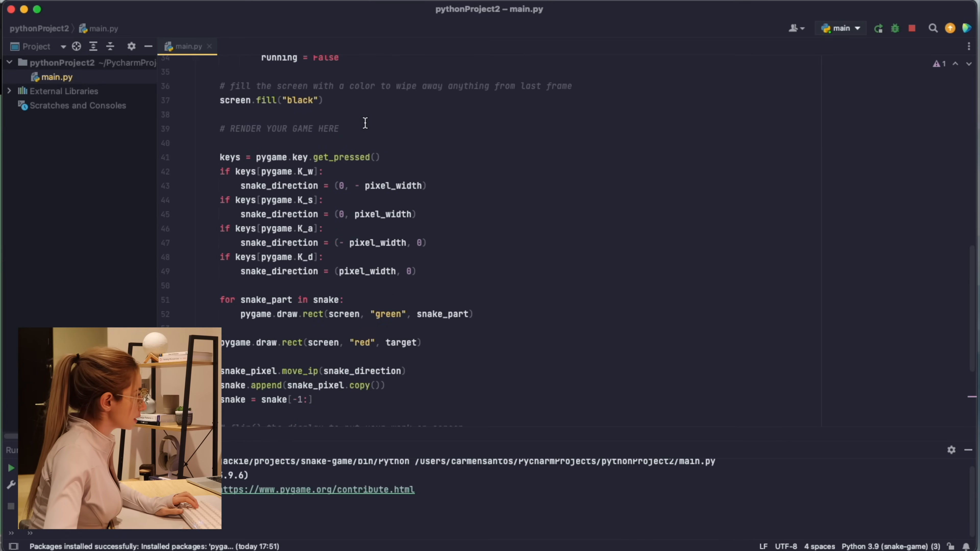
Lower clock.tick from 60 to 30, test it, then settle on 10 frames per second.
scroll("down", 3)
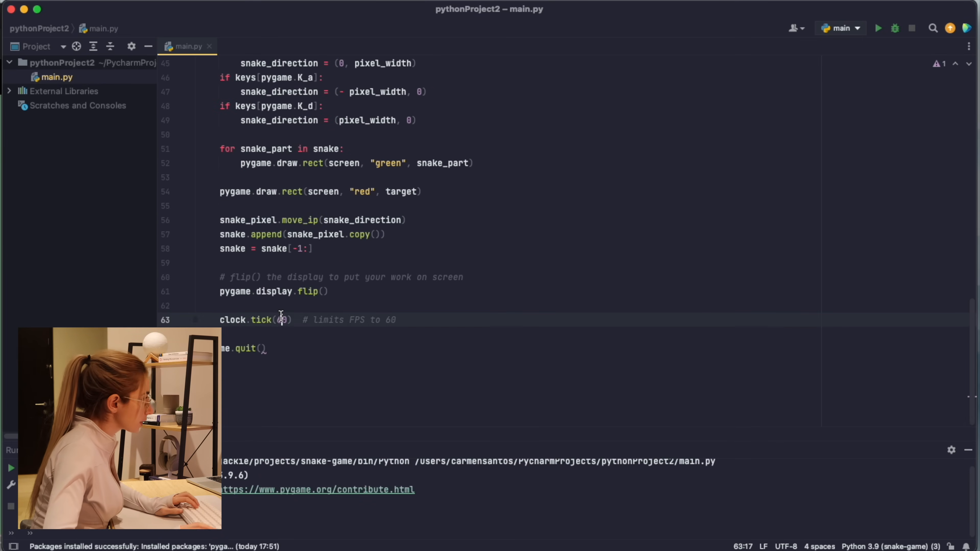
type("30")
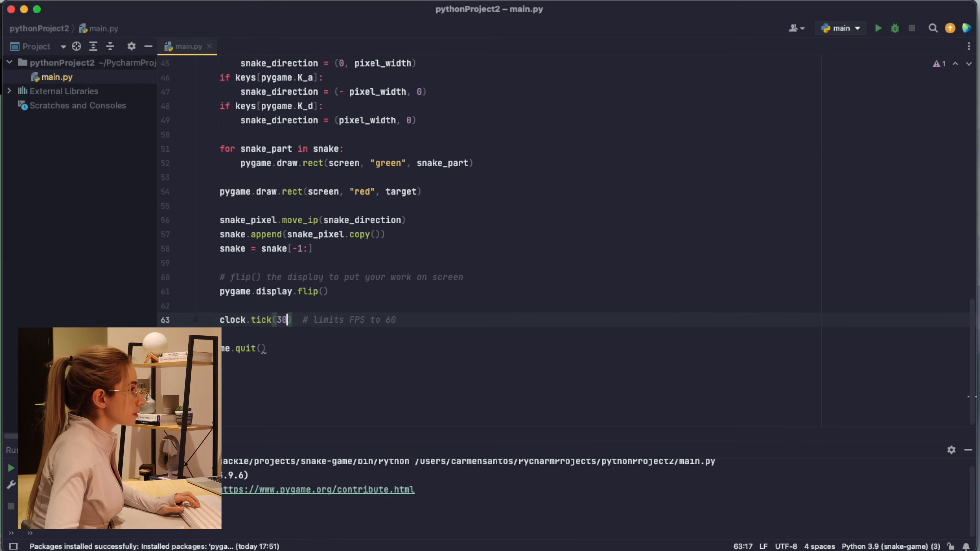
left_click(877, 28)
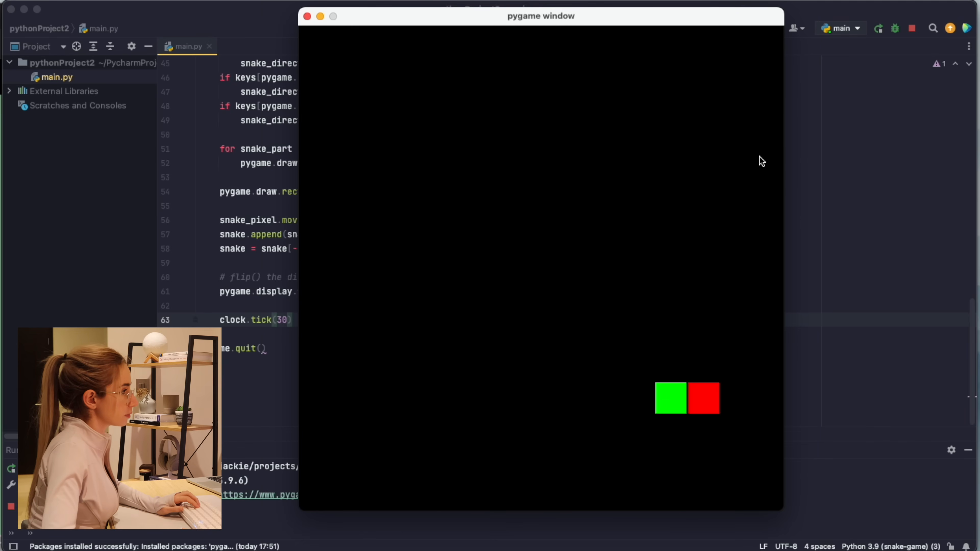
left_click(306, 16)
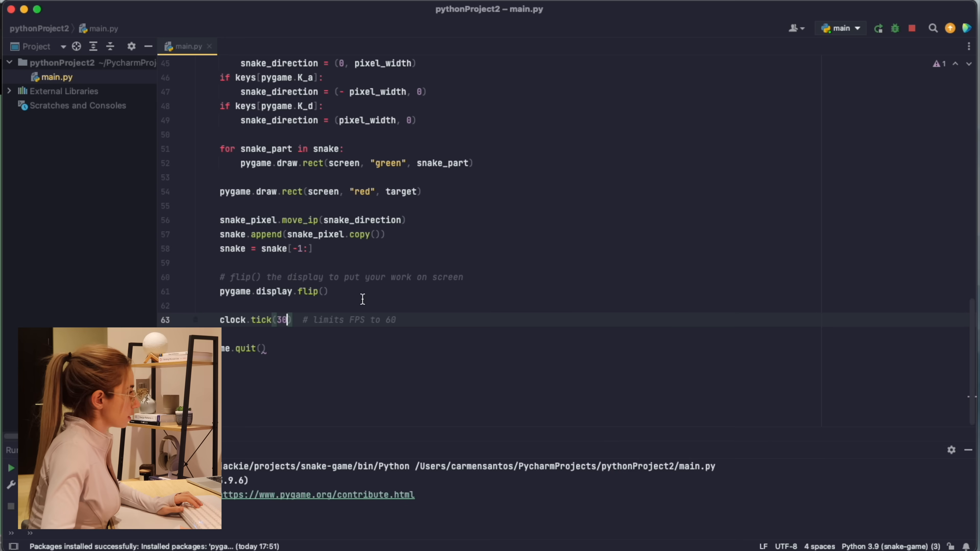
type("1")
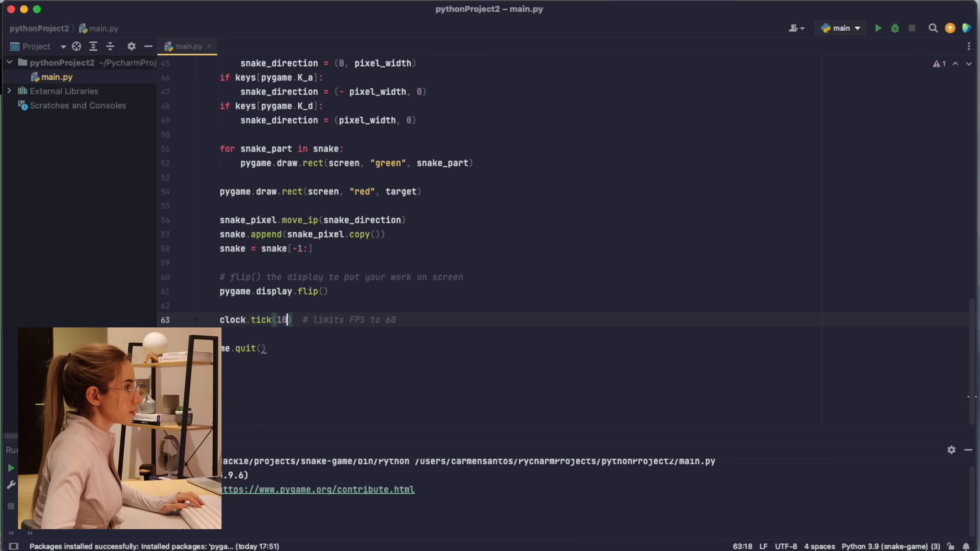
left_click(877, 28)
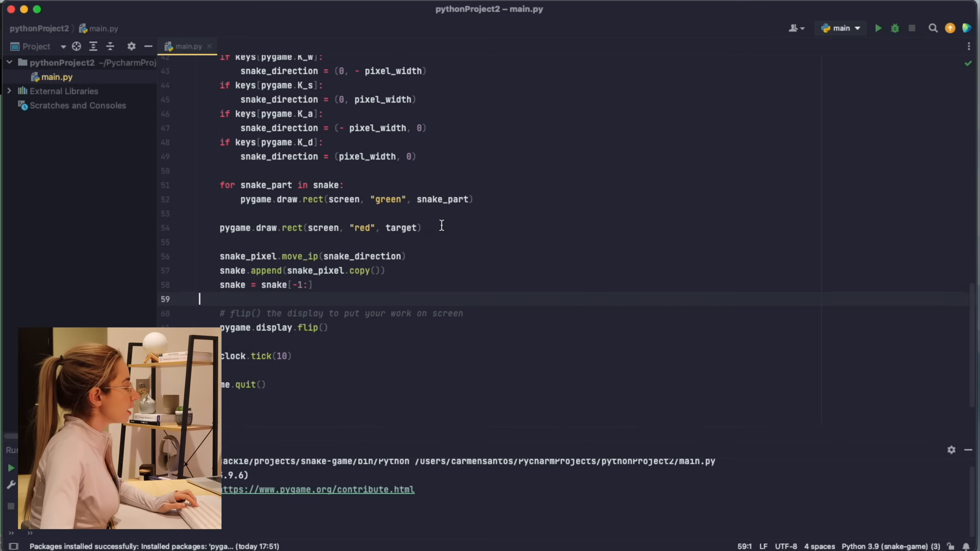
Begin an if condition starting with snake_ under '# RENDER YOUR GAME HERE'.
scroll("up", 3)
type("if")
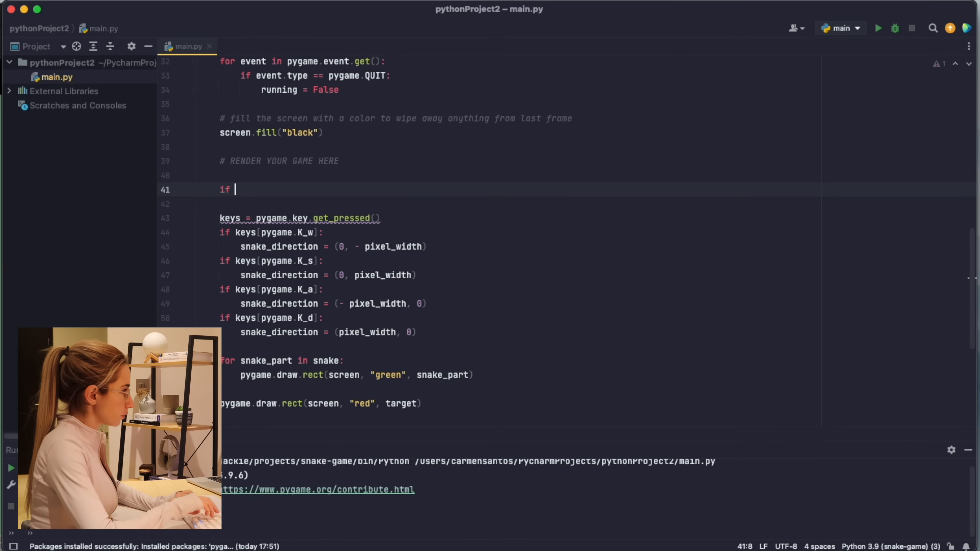
type("snake_")
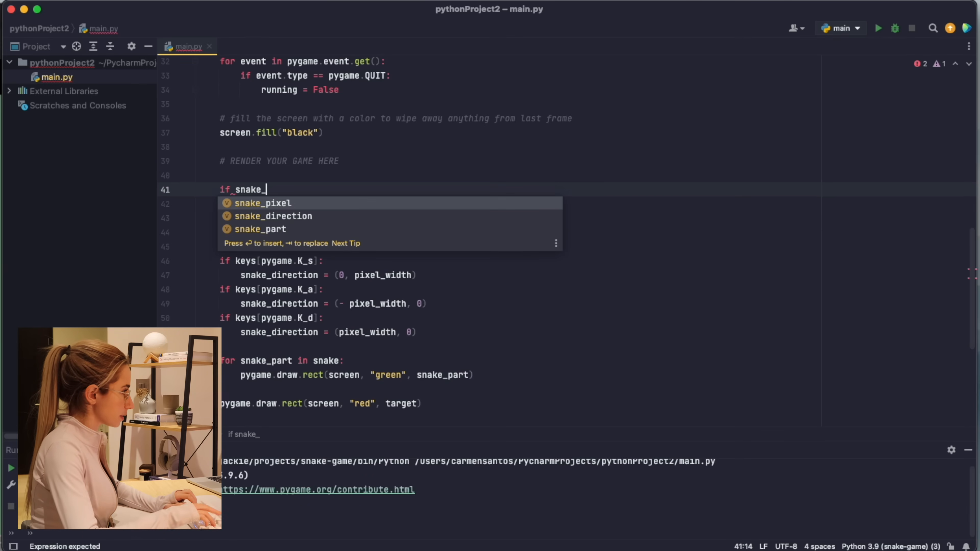